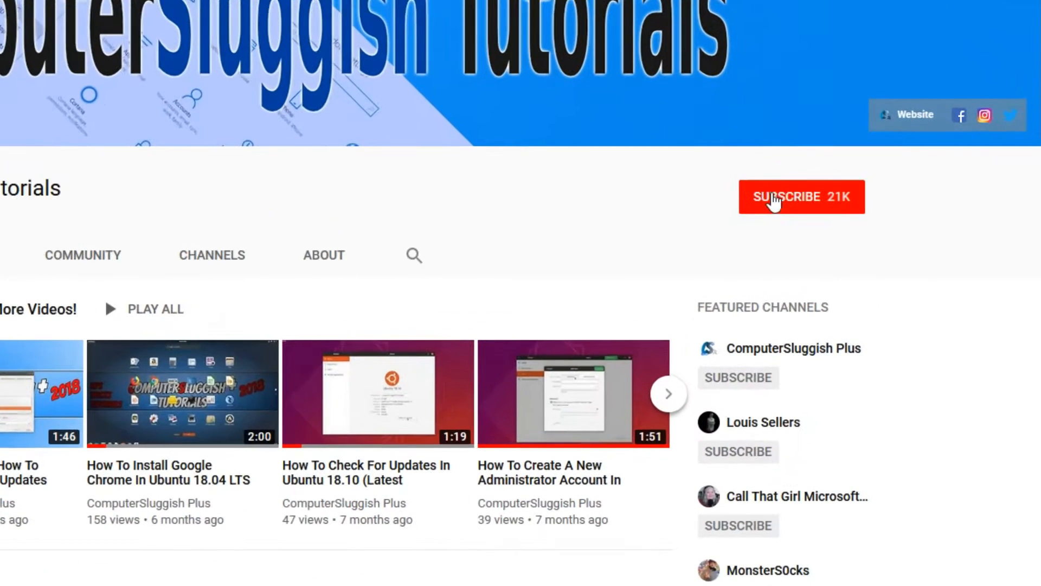
- Subscribe to the ComputerSluggish Tutorials YouTube channel
{"action": "left_click", "coordinate": [779, 197]}
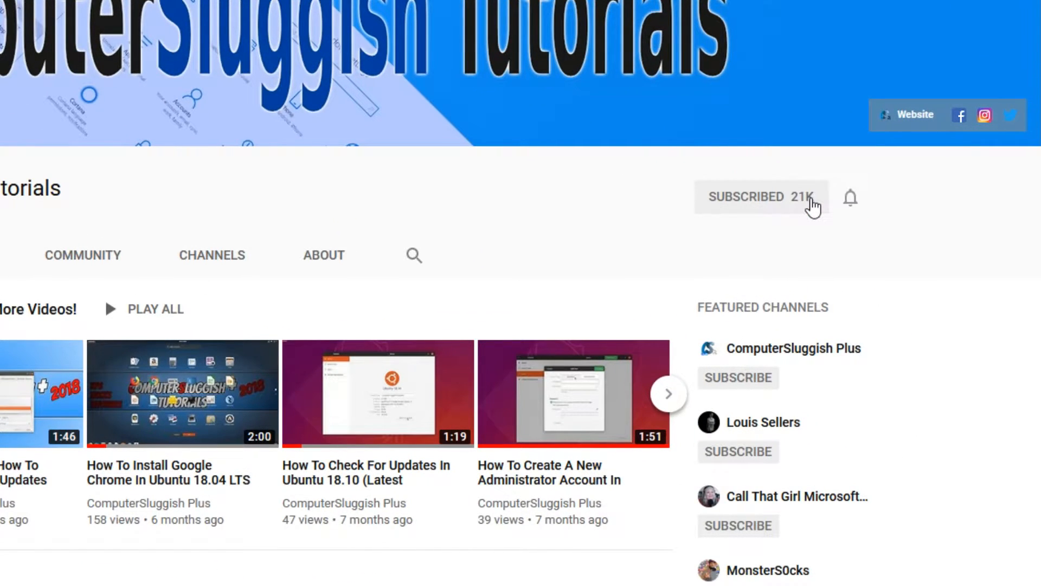
{"action": "mouse_move", "coordinate": [853, 203]}
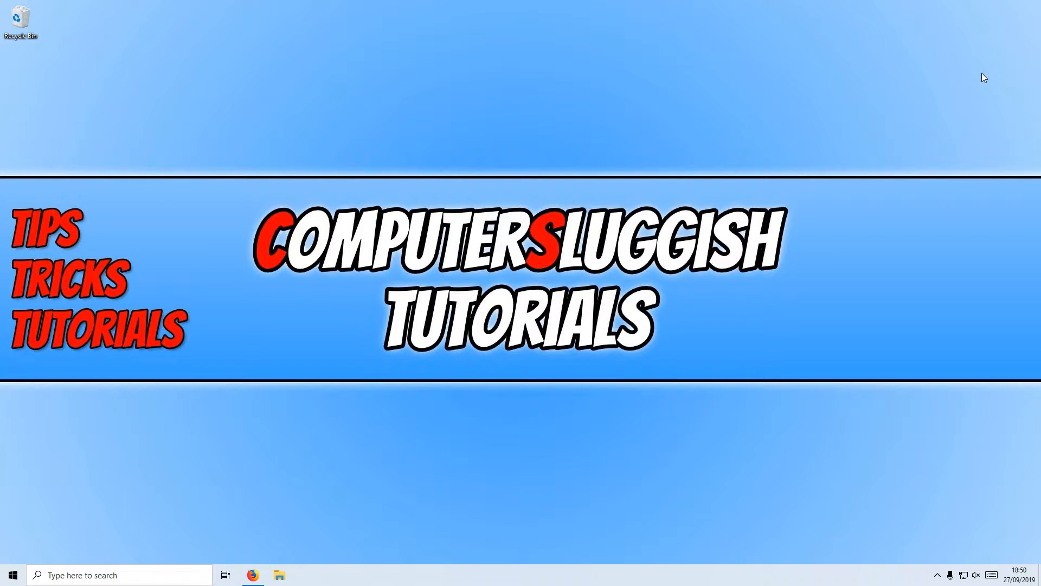
{"action": "mouse_move", "coordinate": [249, 554]}
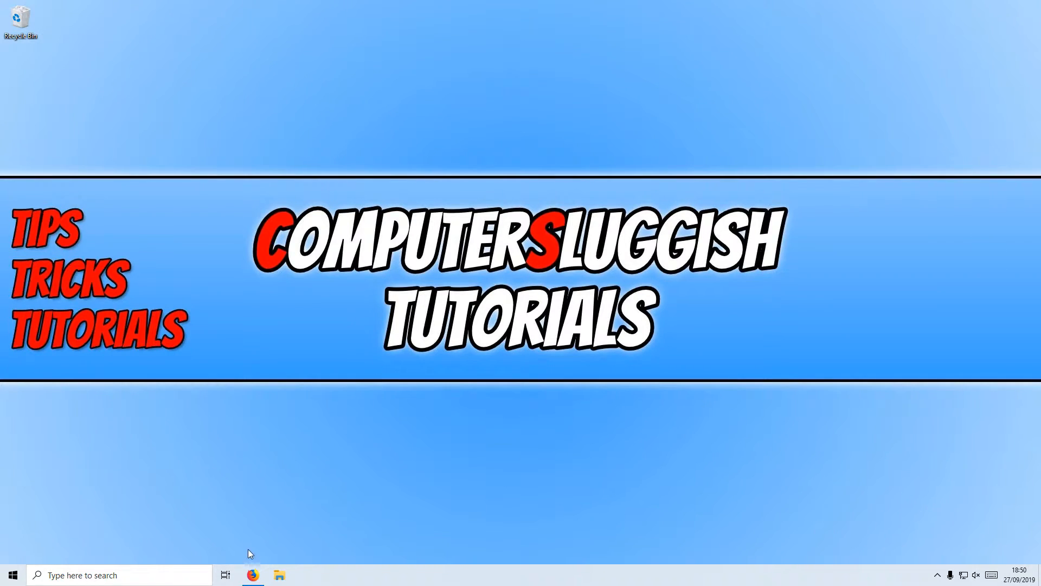
- Download and save UplayInstaller.exe from the Ubisoft Uplay site in Firefox
{"action": "left_click", "coordinate": [255, 575]}
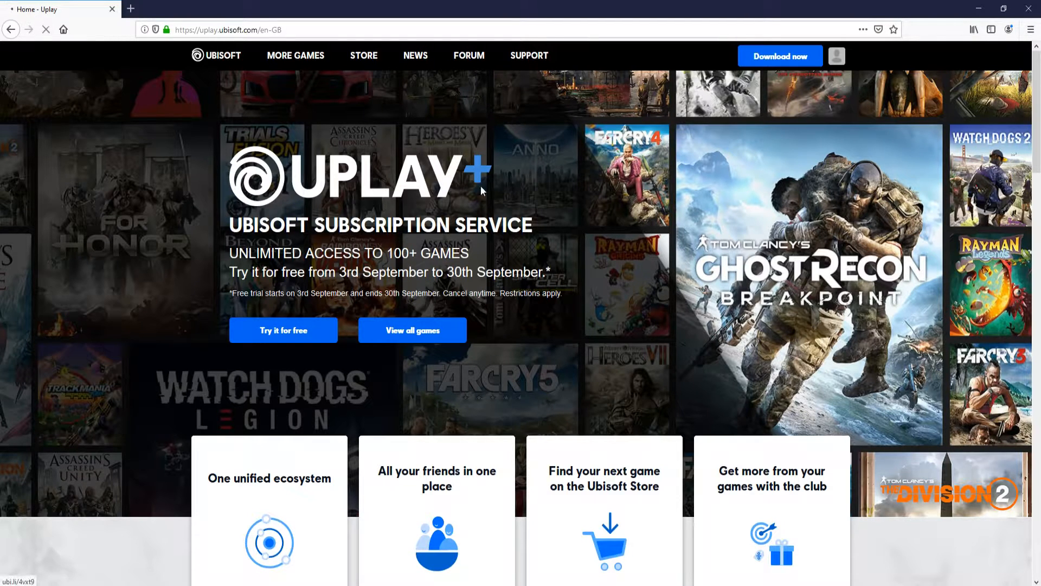
{"action": "left_click", "coordinate": [780, 56]}
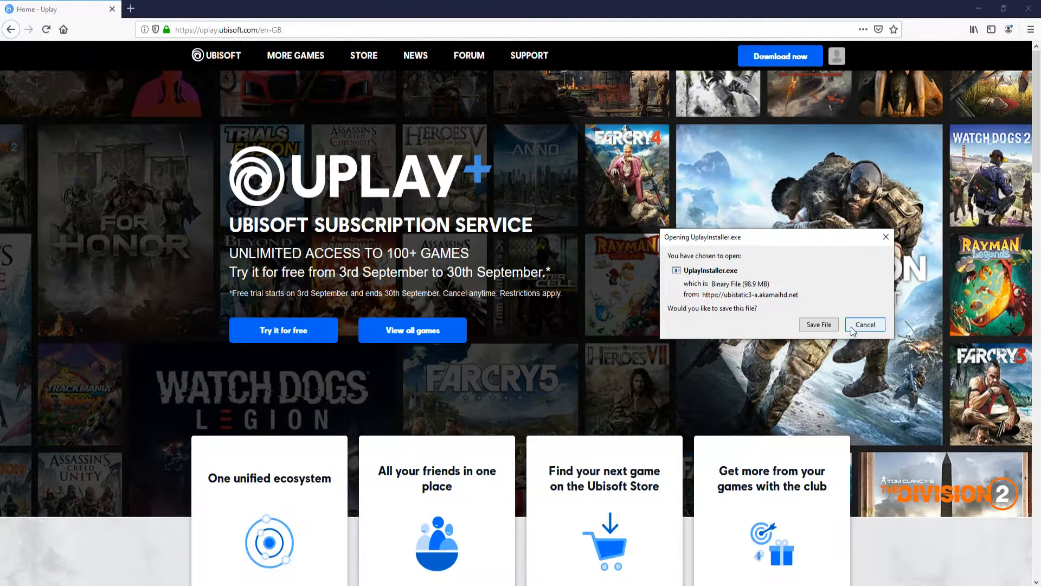
{"action": "left_click", "coordinate": [818, 324]}
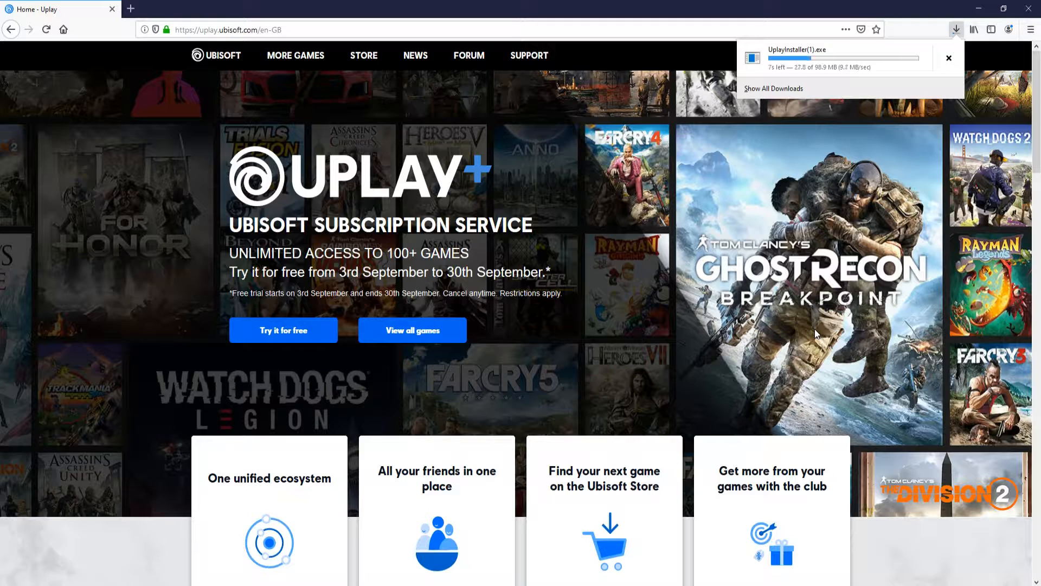
{"action": "mouse_move", "coordinate": [800, 296]}
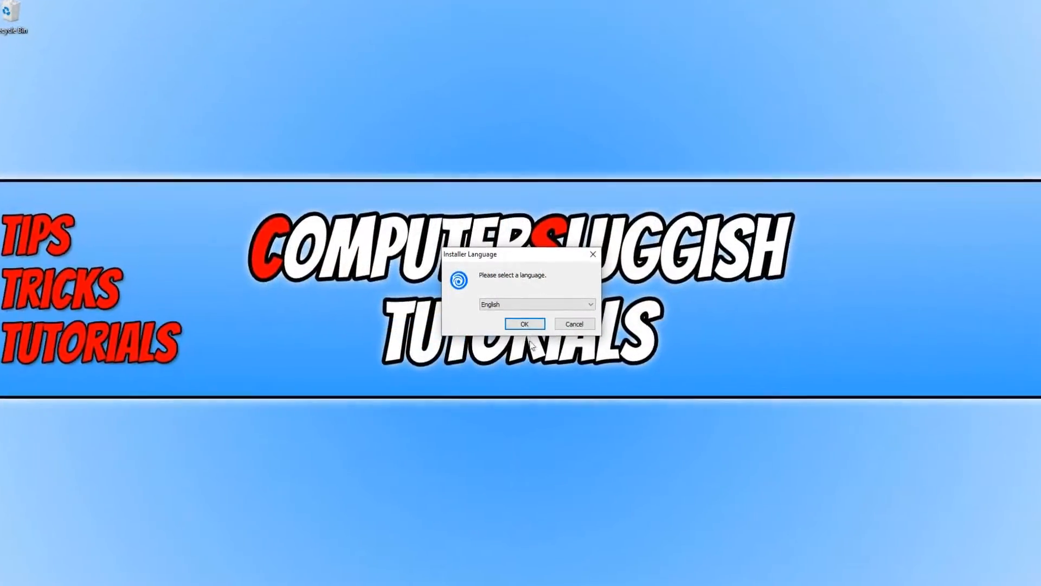
- Install Uplay in English with the default folder, accepting the licence, then finish and launch it
{"action": "left_click", "coordinate": [524, 324]}
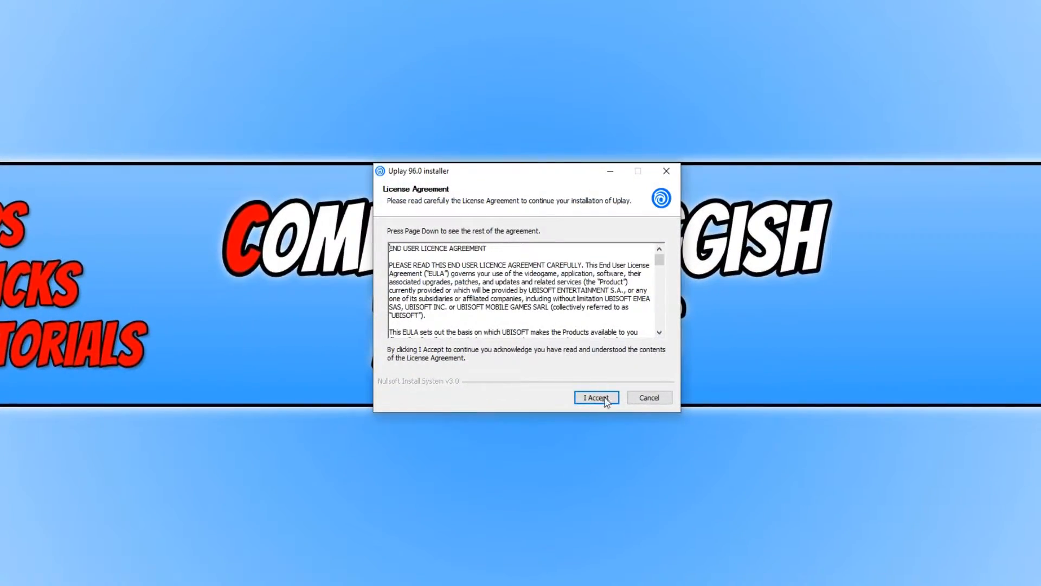
{"action": "left_click", "coordinate": [597, 398]}
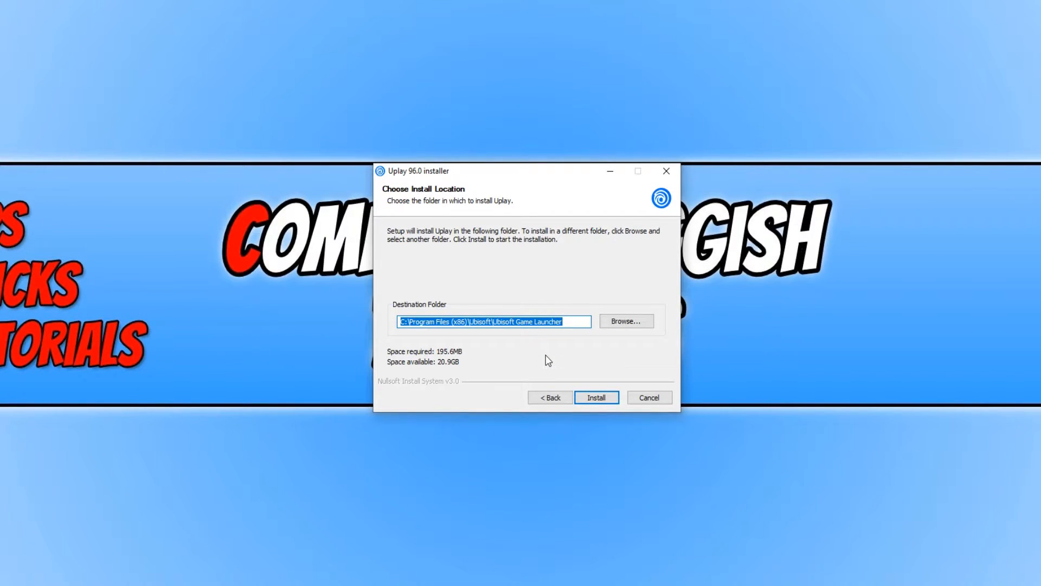
{"action": "left_click", "coordinate": [596, 397]}
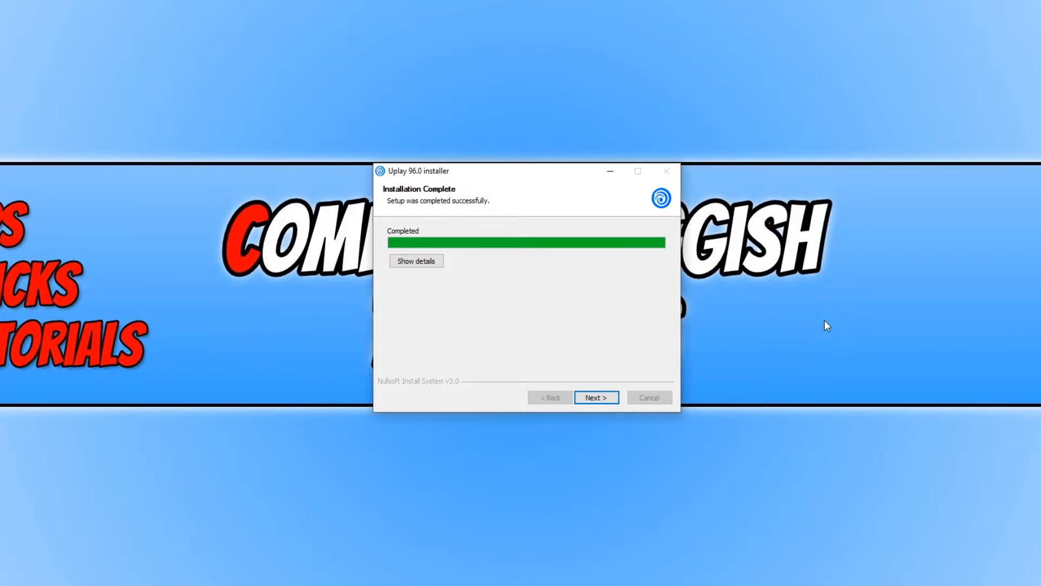
{"action": "mouse_move", "coordinate": [603, 401]}
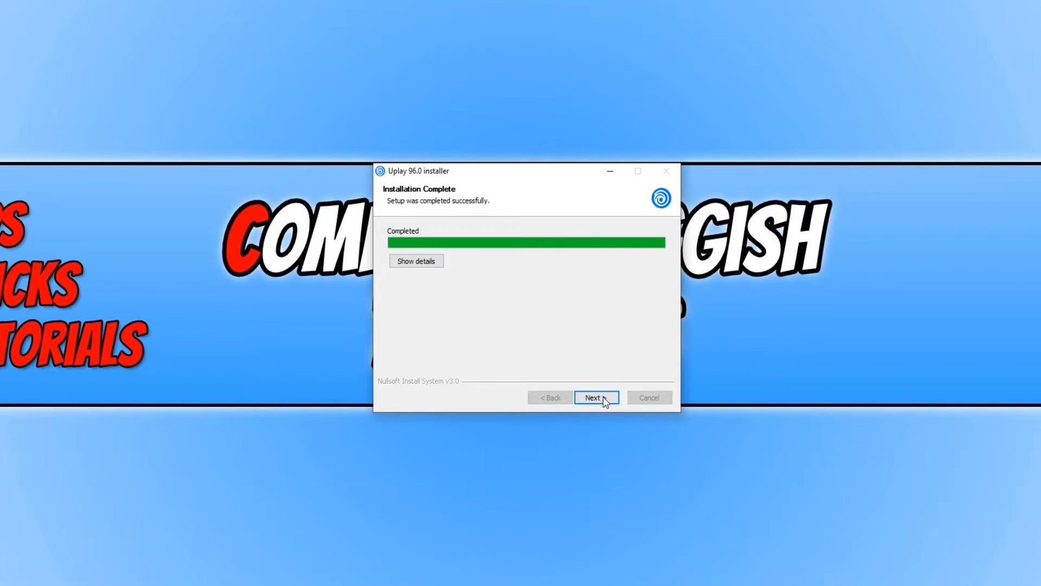
{"action": "left_click", "coordinate": [596, 397]}
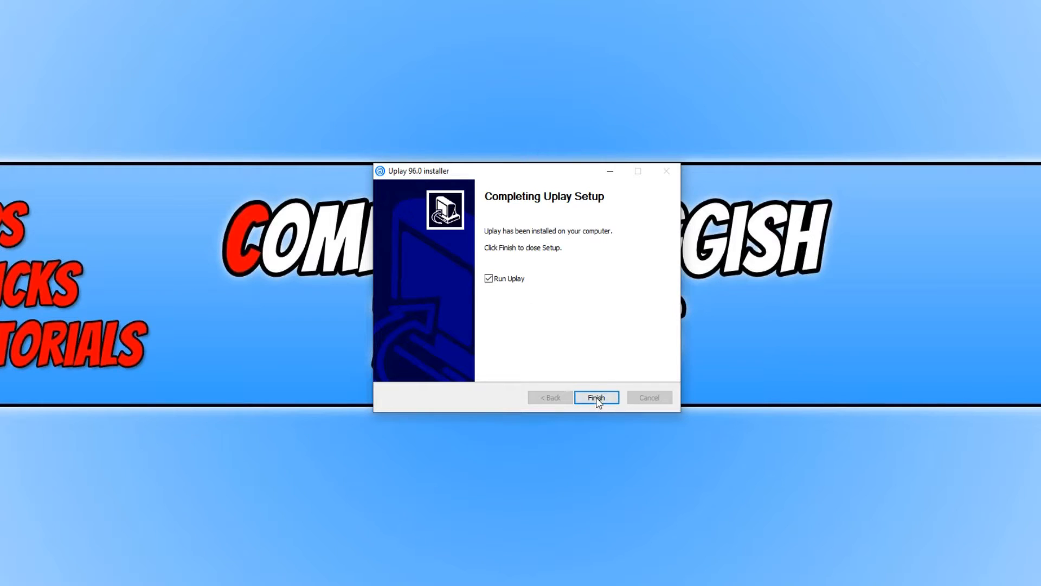
{"action": "left_click", "coordinate": [597, 397]}
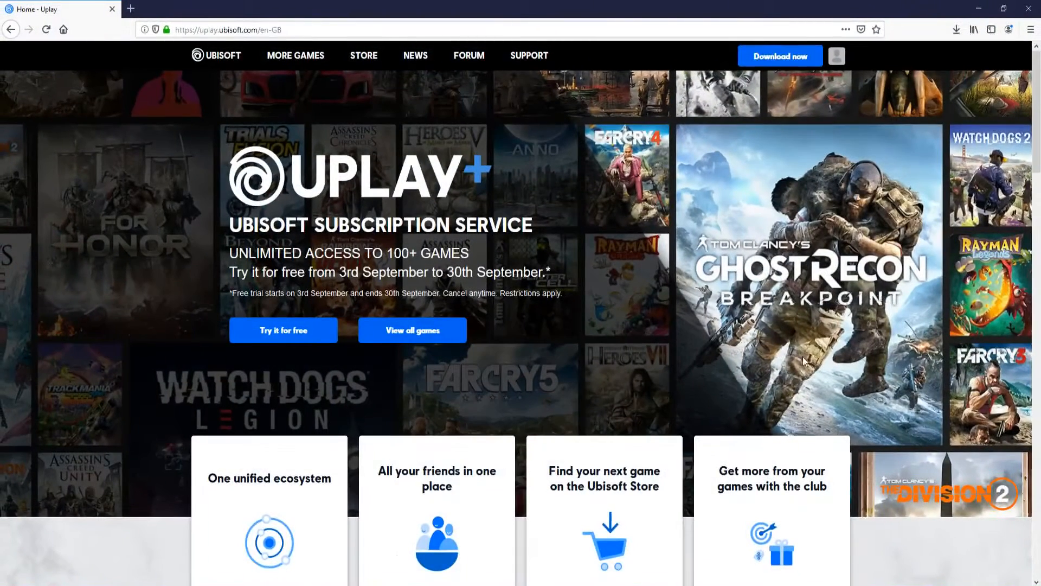
{"action": "mouse_move", "coordinate": [754, 301]}
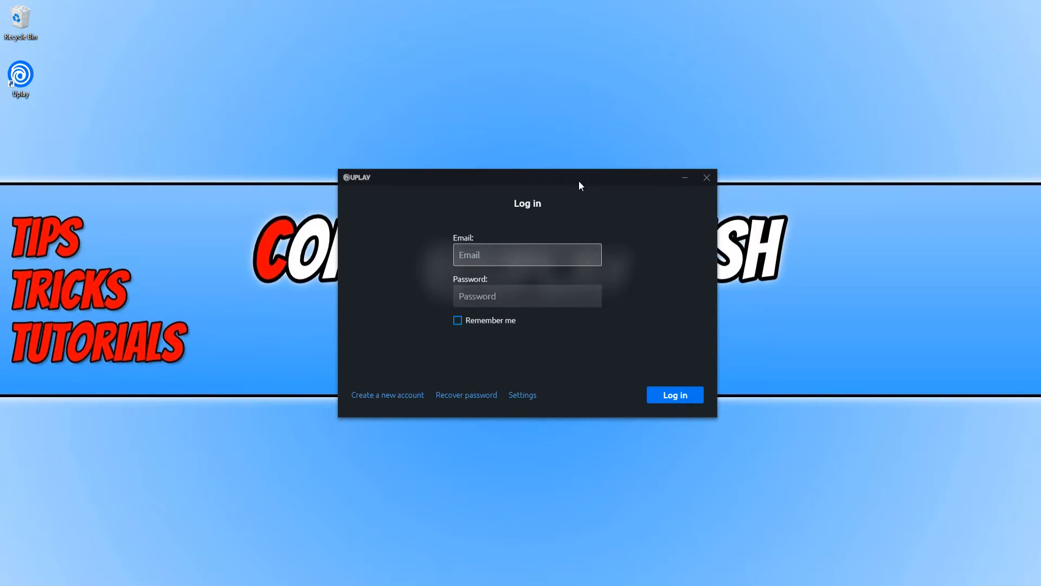
{"action": "mouse_move", "coordinate": [595, 174]}
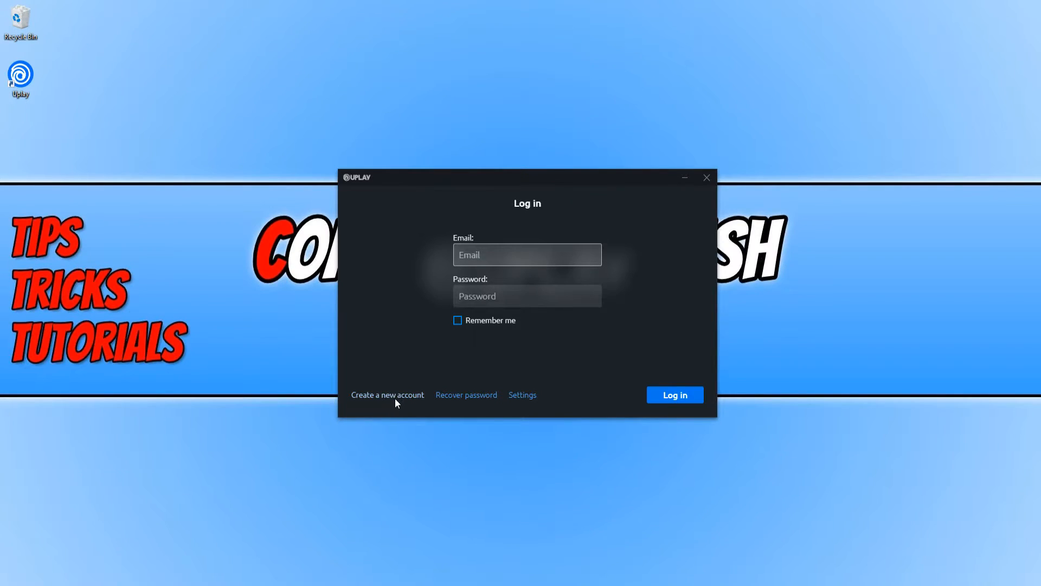
- Enter the account email and password and log in to Uplay
{"action": "left_click", "coordinate": [527, 255]}
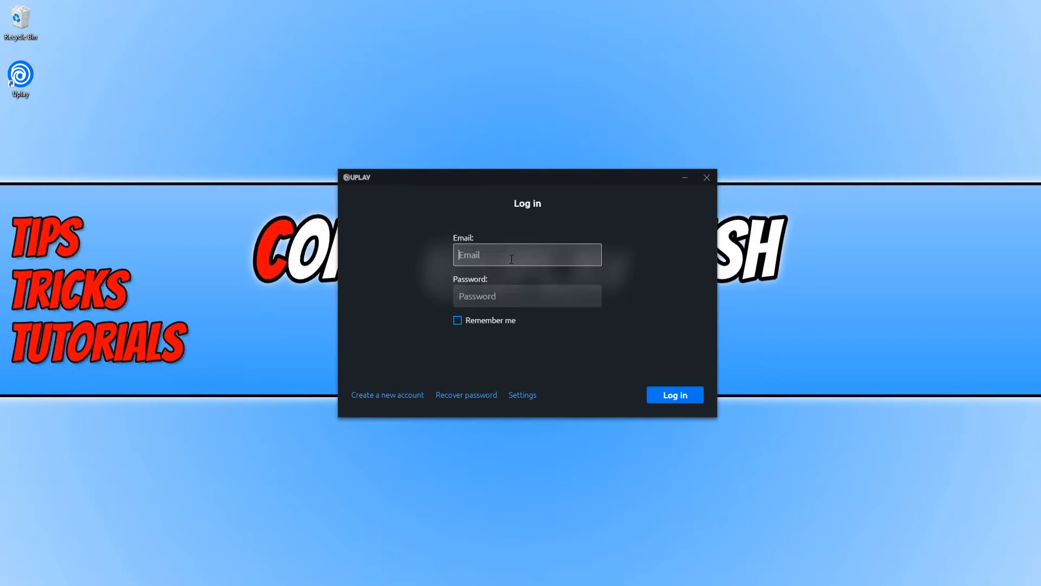
{"action": "left_click", "coordinate": [675, 395]}
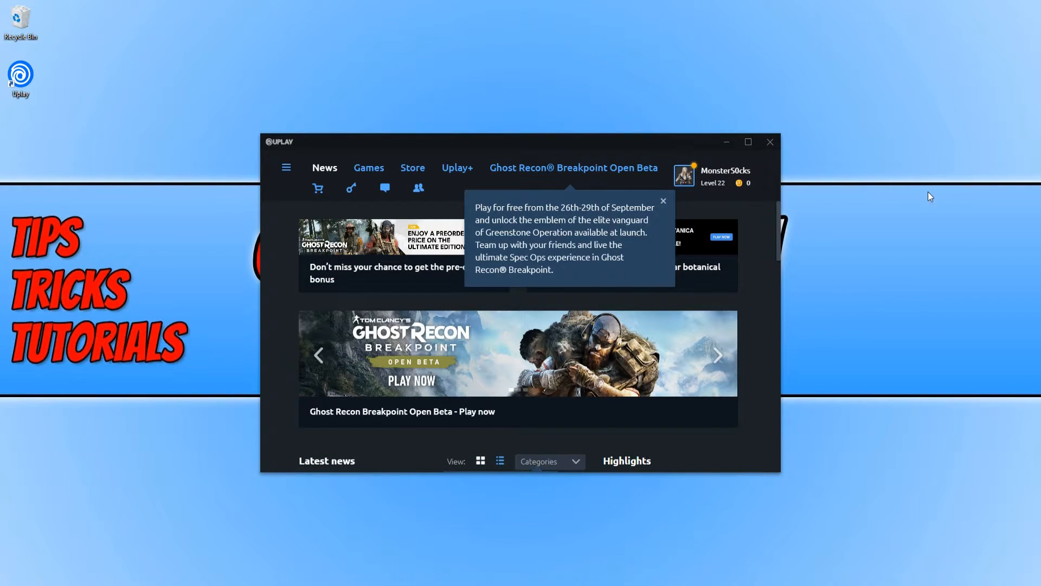
{"action": "mouse_move", "coordinate": [929, 203]}
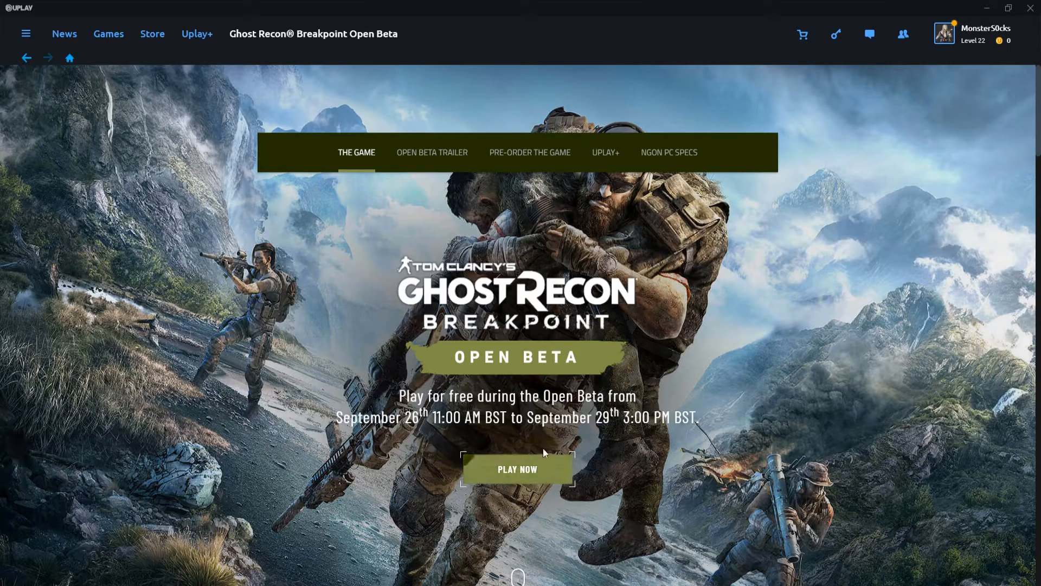
{"action": "mouse_move", "coordinate": [517, 484]}
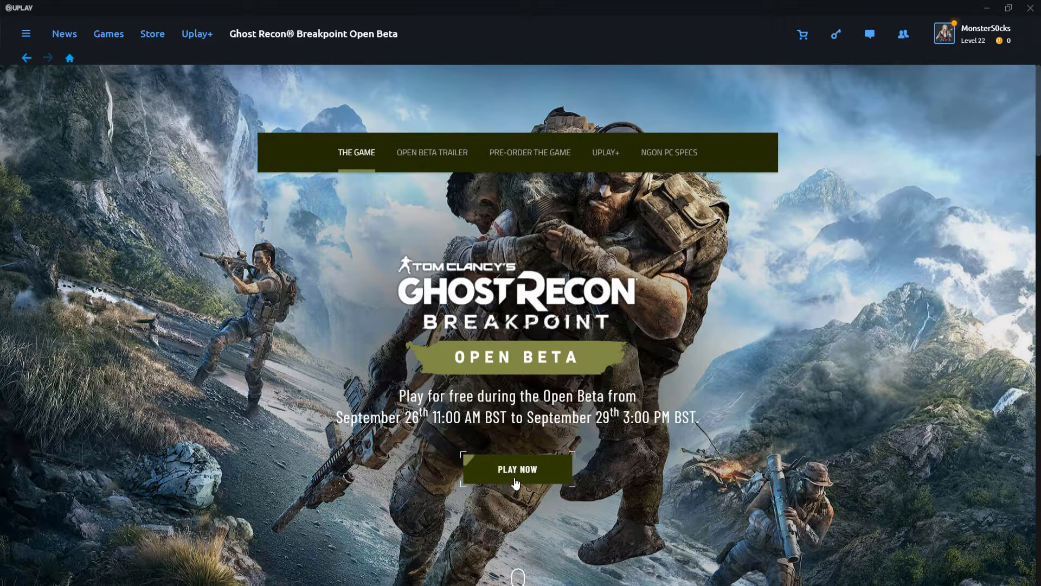
- Start downloading the Ghost Recon Breakpoint Open Beta and dismiss its progress popup
{"action": "left_click", "coordinate": [517, 469]}
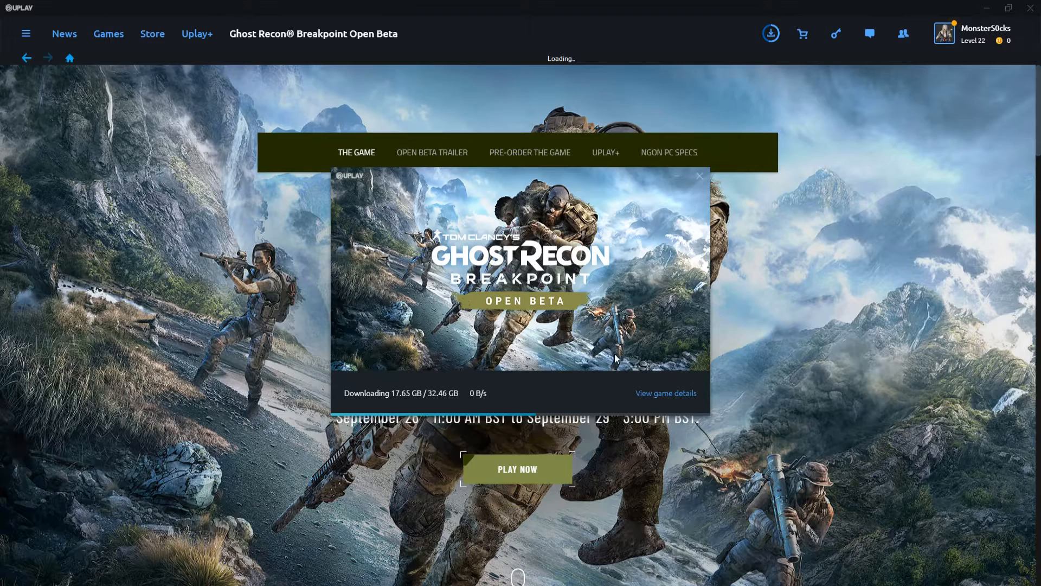
{"action": "mouse_move", "coordinate": [600, 424]}
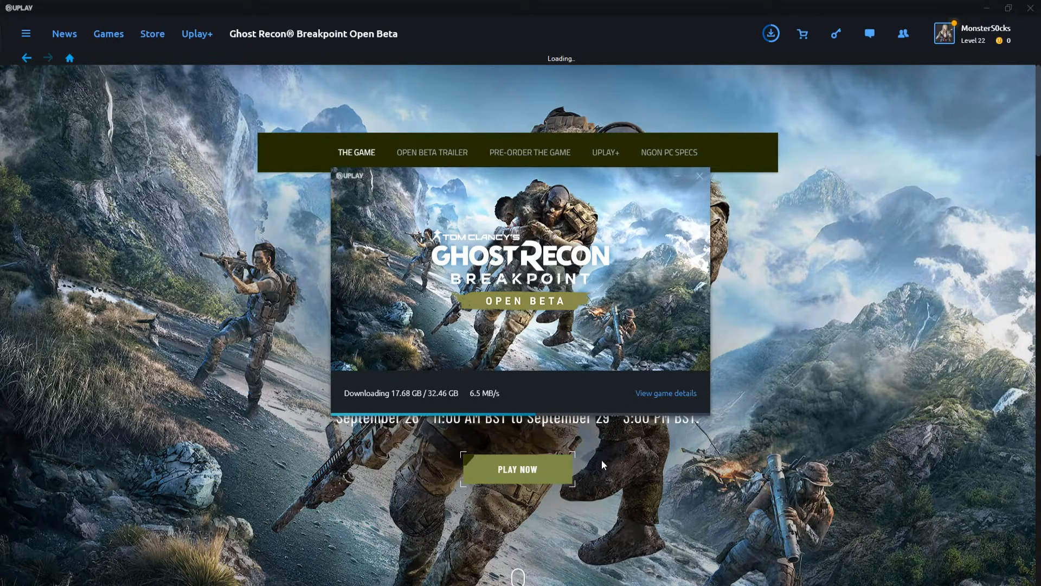
{"action": "mouse_move", "coordinate": [526, 368]}
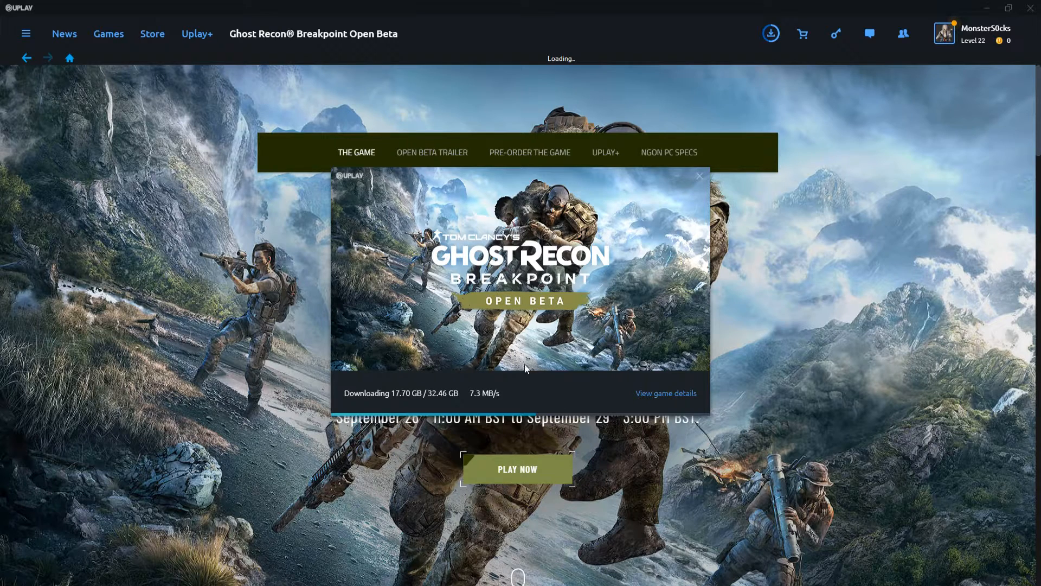
{"action": "mouse_move", "coordinate": [450, 436]}
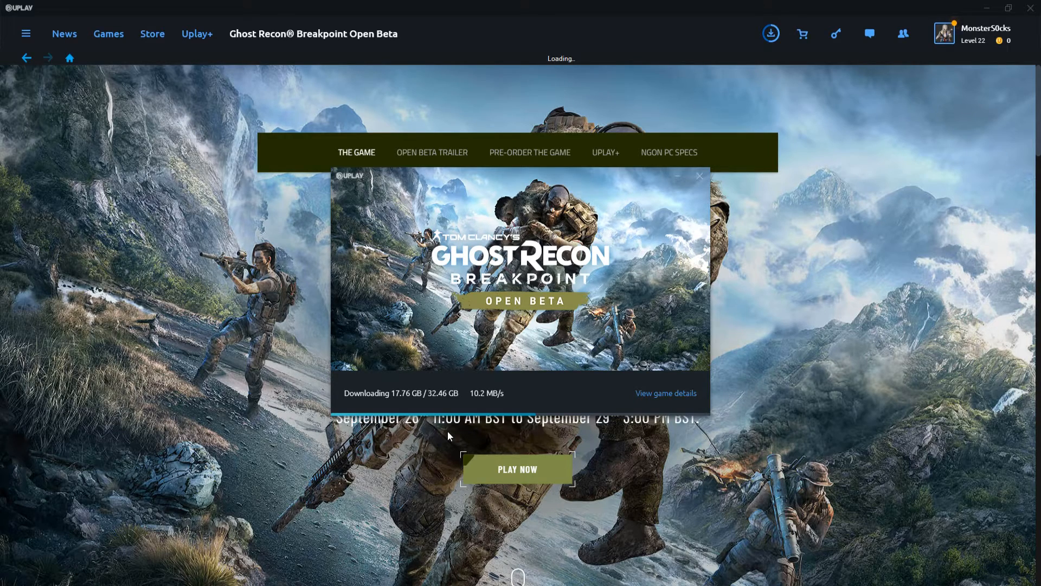
{"action": "mouse_move", "coordinate": [154, 326]}
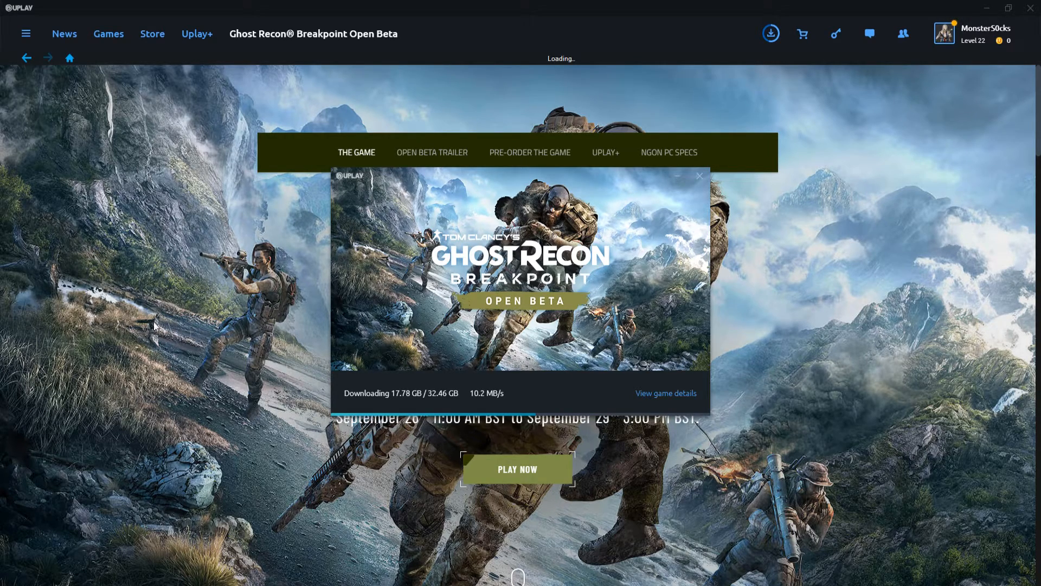
{"action": "left_click", "coordinate": [699, 176]}
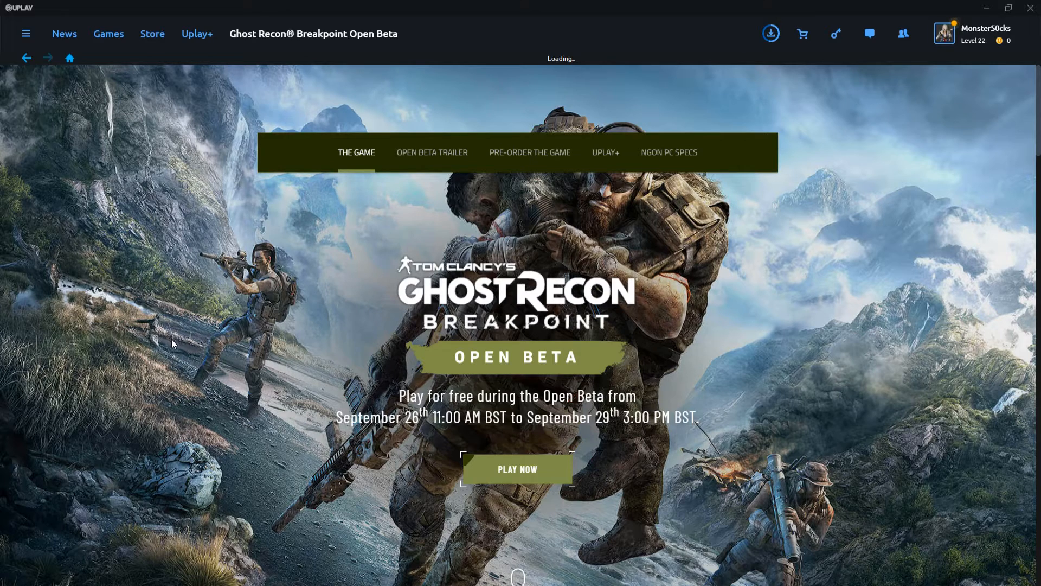
{"action": "mouse_move", "coordinate": [166, 54]}
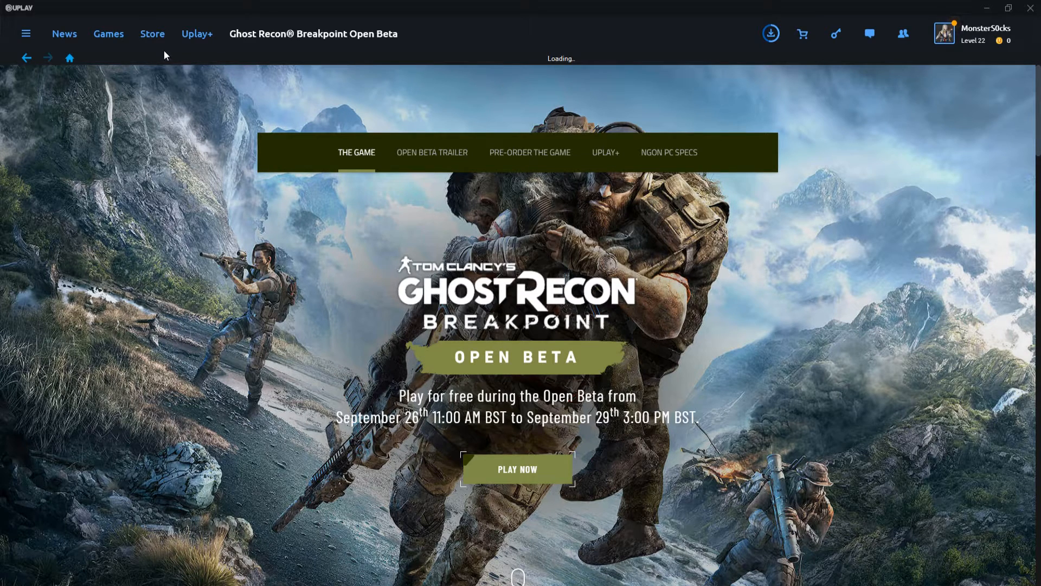
- Check the Open Beta download in the Games library, then open the Store
{"action": "left_click", "coordinate": [108, 33]}
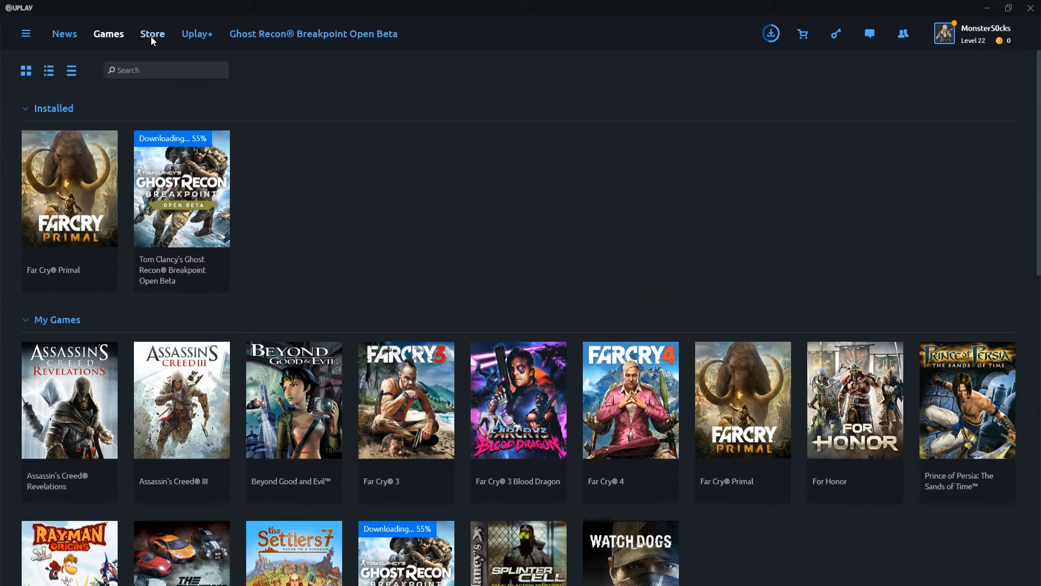
{"action": "left_click", "coordinate": [152, 33]}
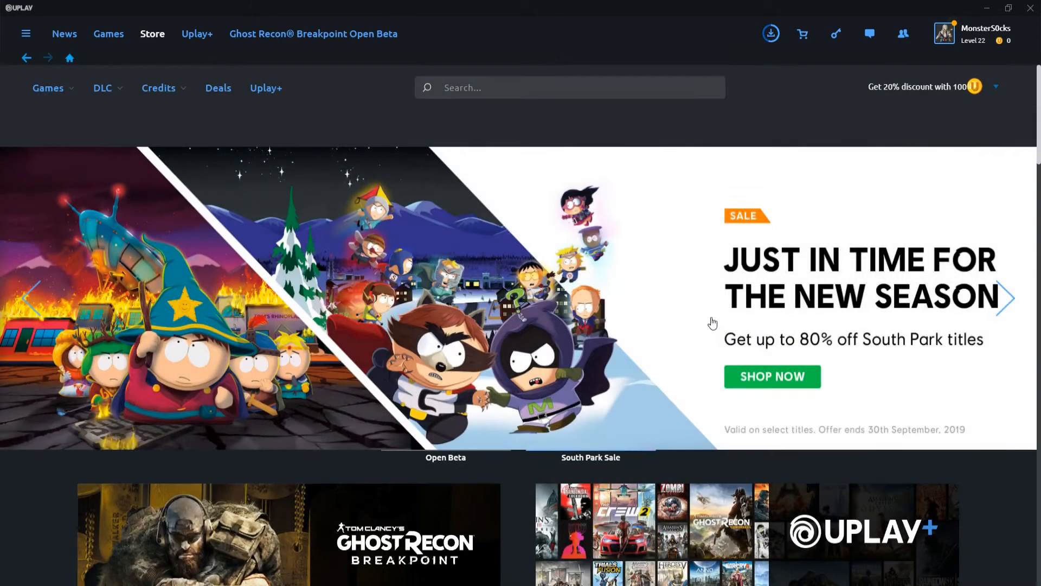
{"action": "mouse_move", "coordinate": [489, 262]}
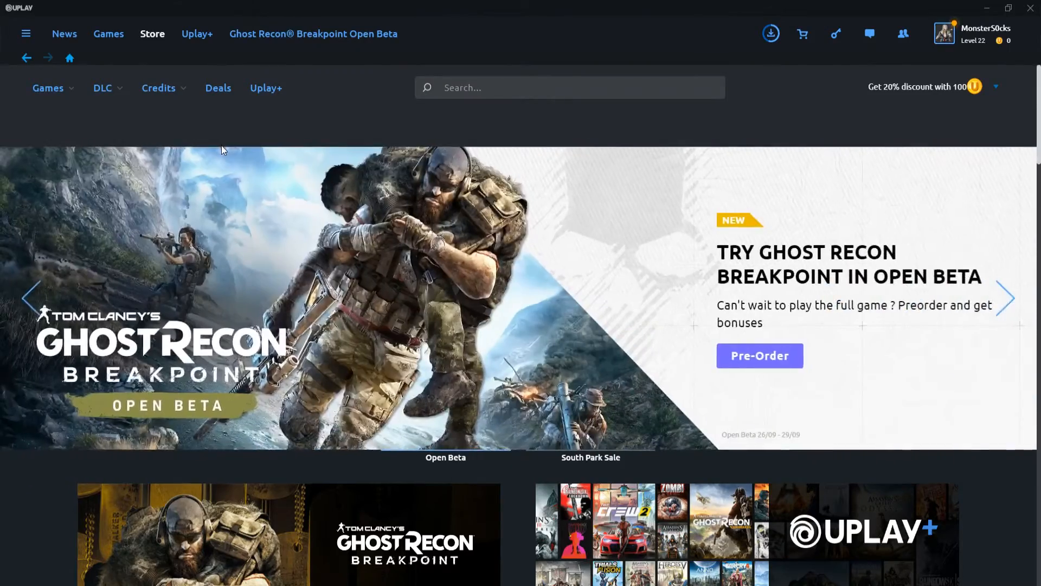
{"action": "mouse_move", "coordinate": [269, 190]}
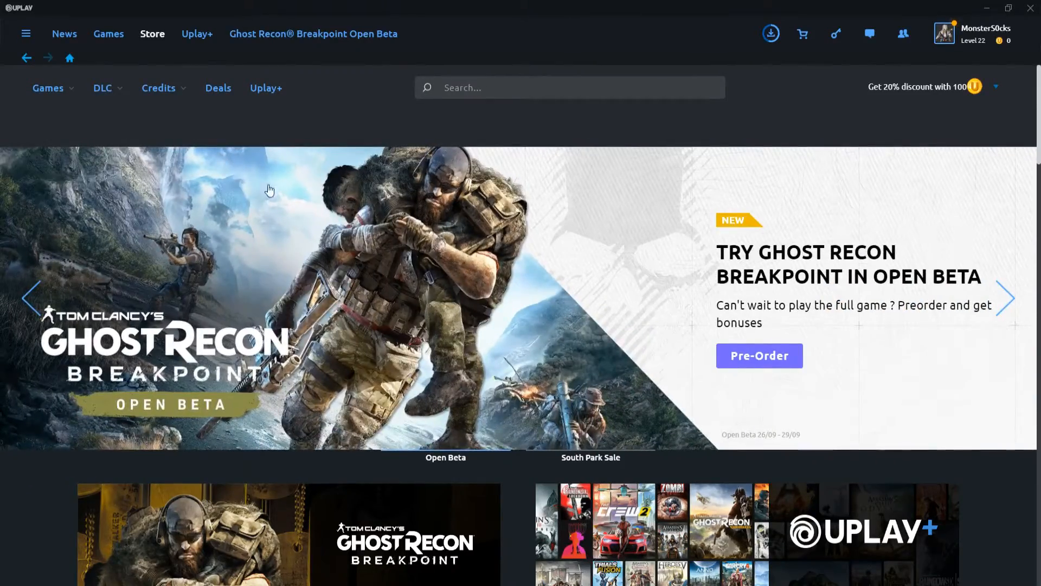
{"action": "scroll", "scroll_direction": "down", "scroll_amount": 3}
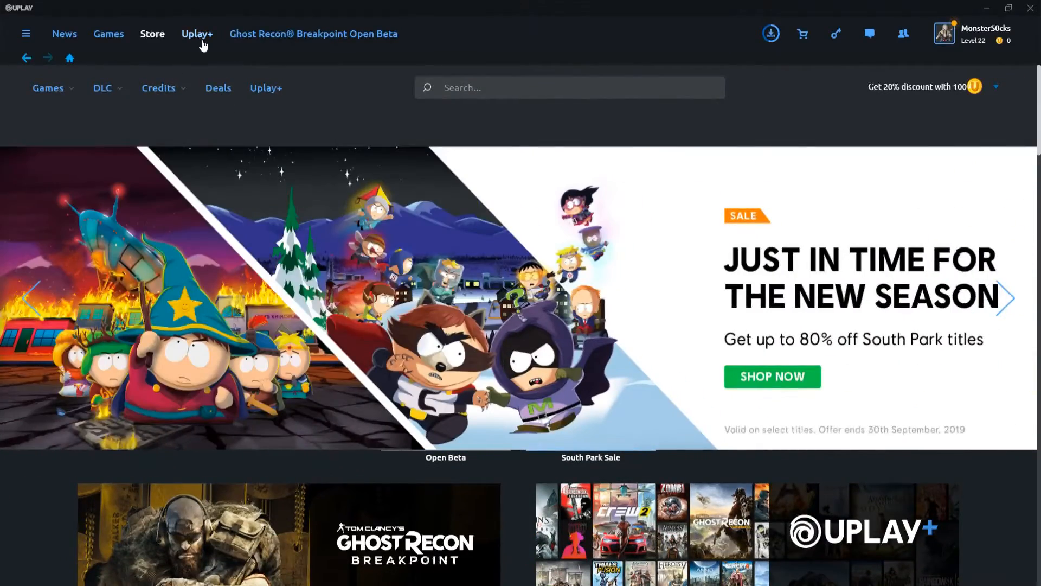
{"action": "scroll", "scroll_direction": "down", "scroll_amount": 3}
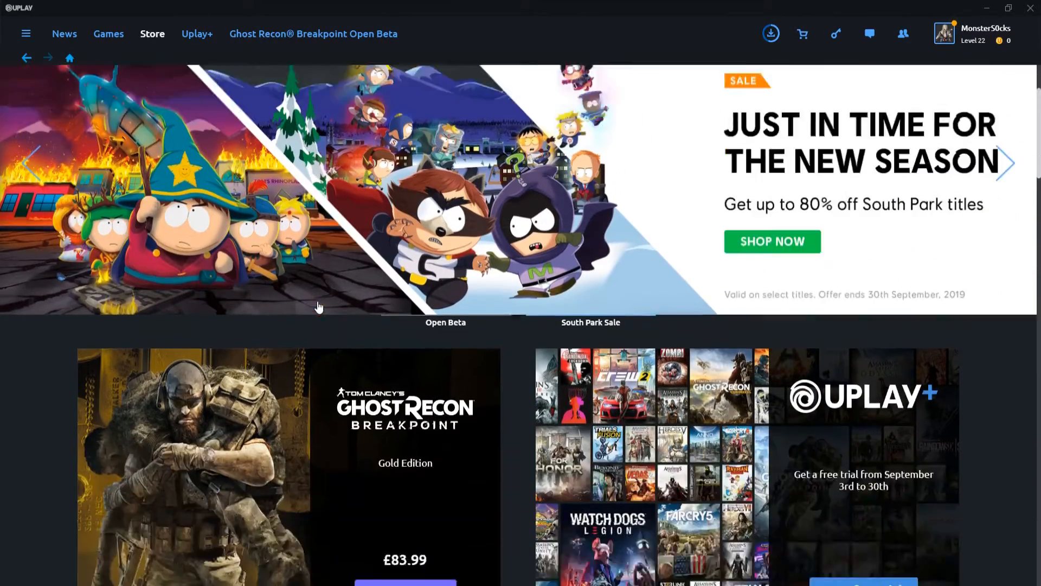
{"action": "scroll", "scroll_direction": "down", "scroll_amount": 3}
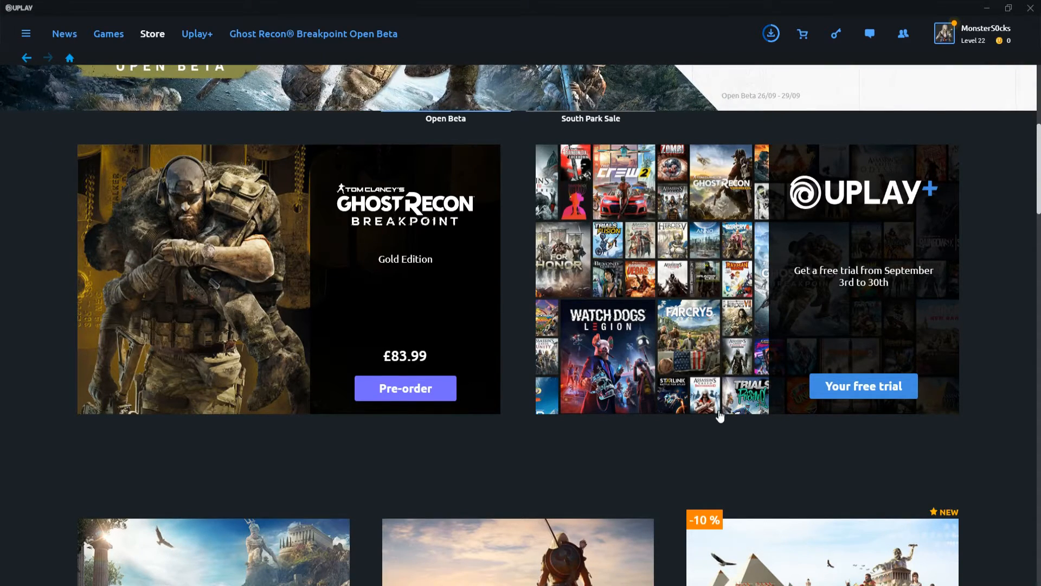
{"action": "mouse_move", "coordinate": [703, 431]}
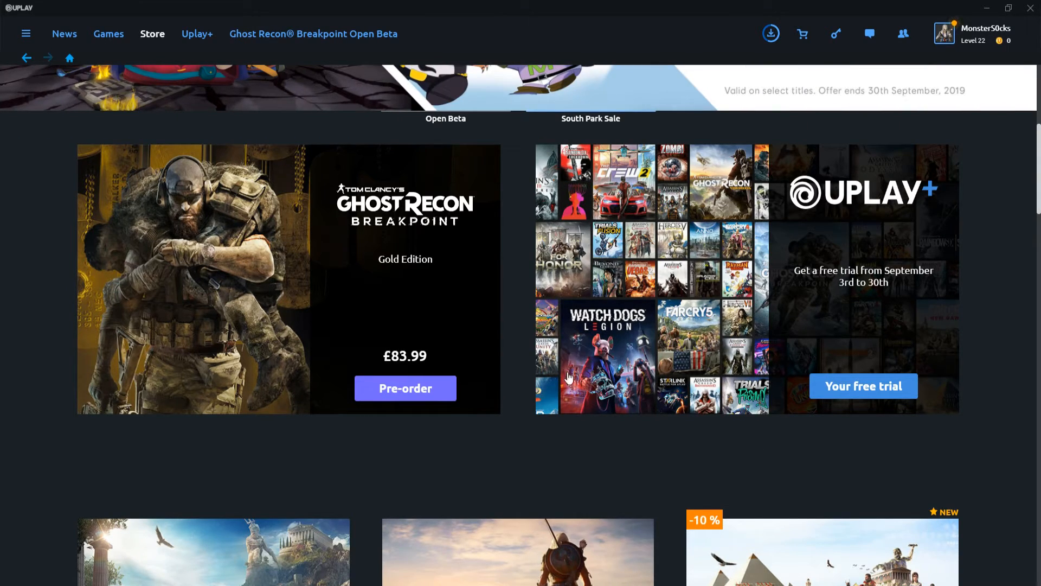
{"action": "scroll", "scroll_direction": "down", "scroll_amount": 3}
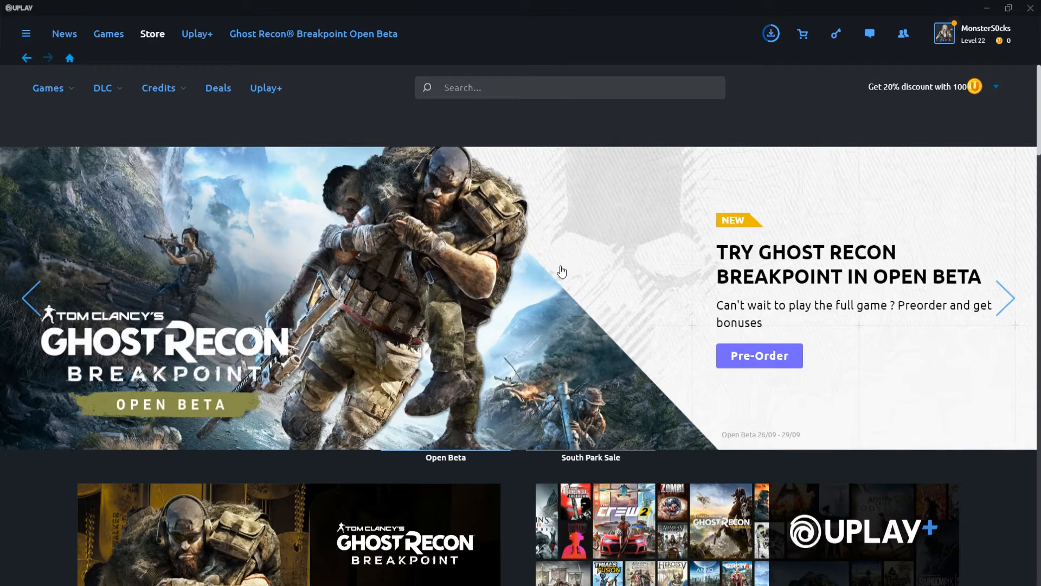
{"action": "left_click", "coordinate": [1006, 300]}
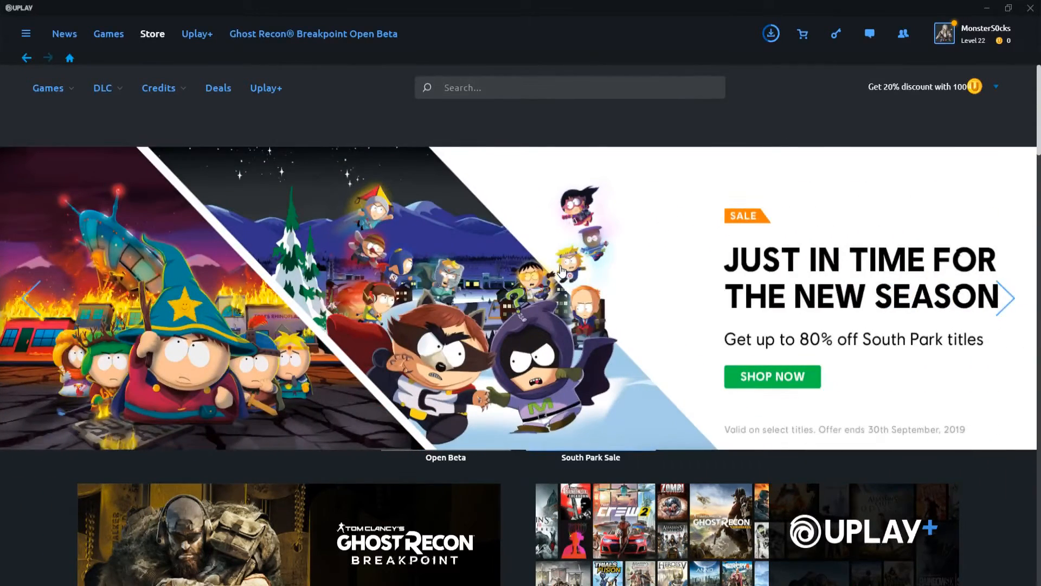